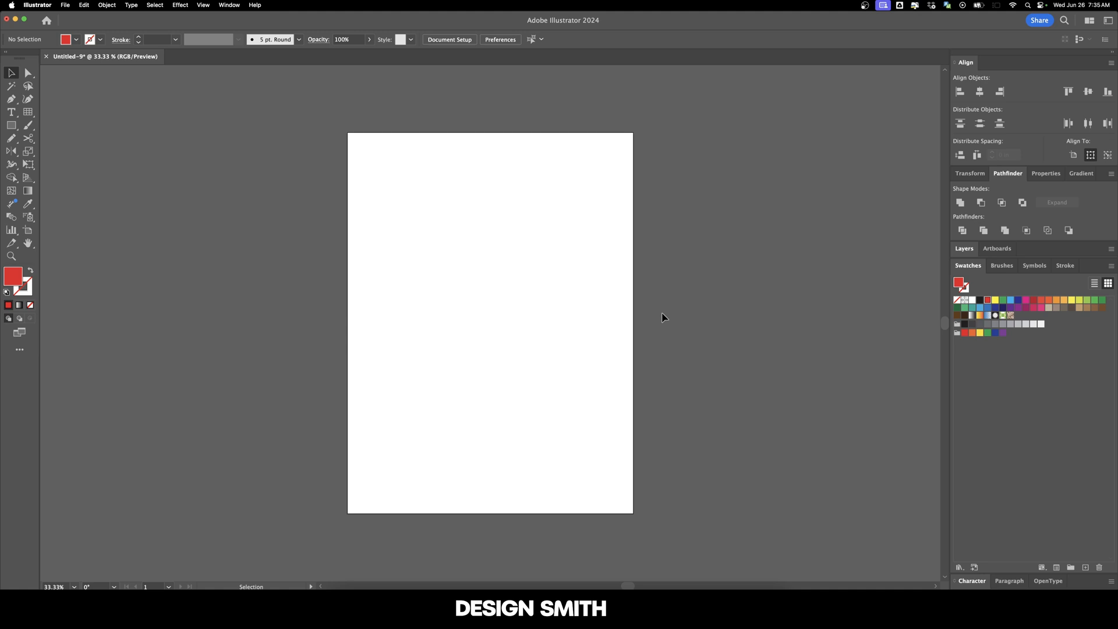
# Step: Draw red circles with the Ellipse tool and blend large and small into five diagonal circles
pyautogui.click(11, 125)
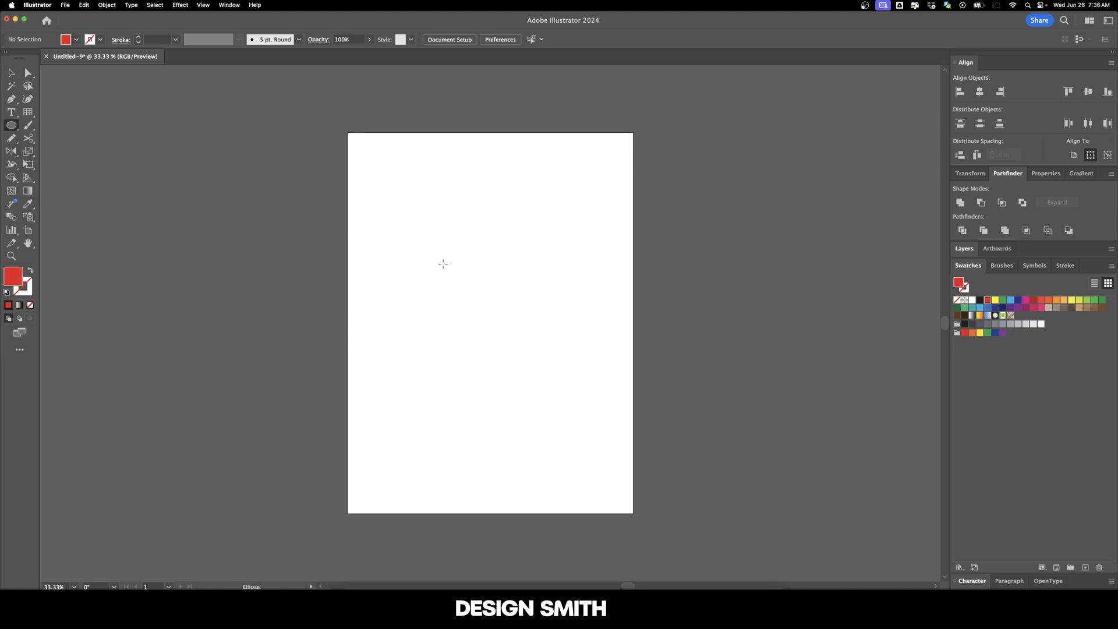
pyautogui.moveTo(407, 250); pyautogui.dragTo(467, 310)
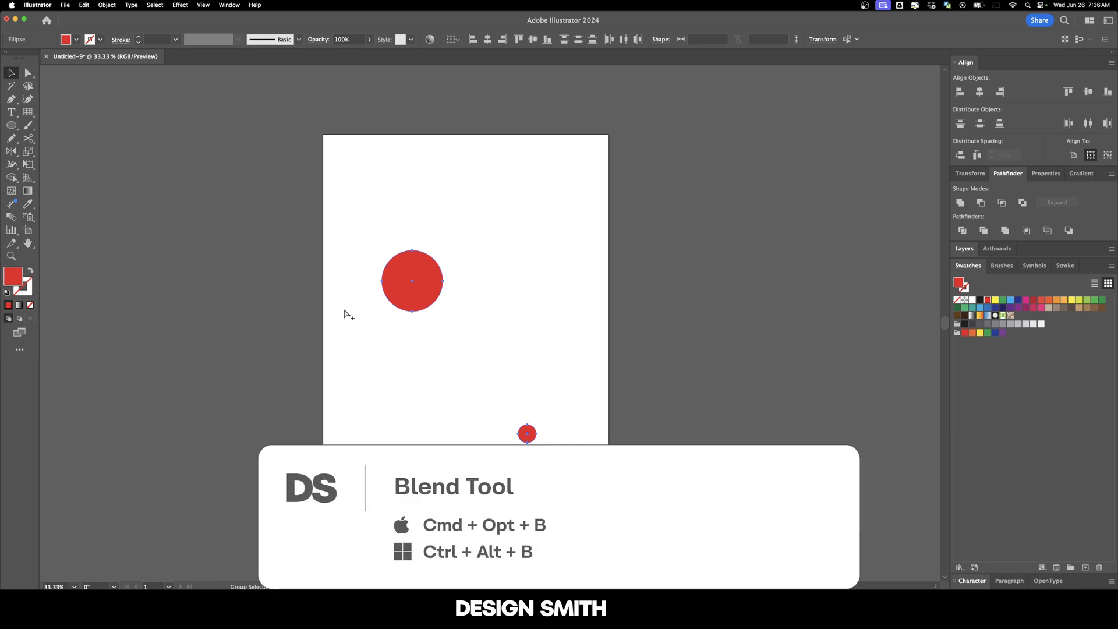
pyautogui.press('cmd+alt+b')
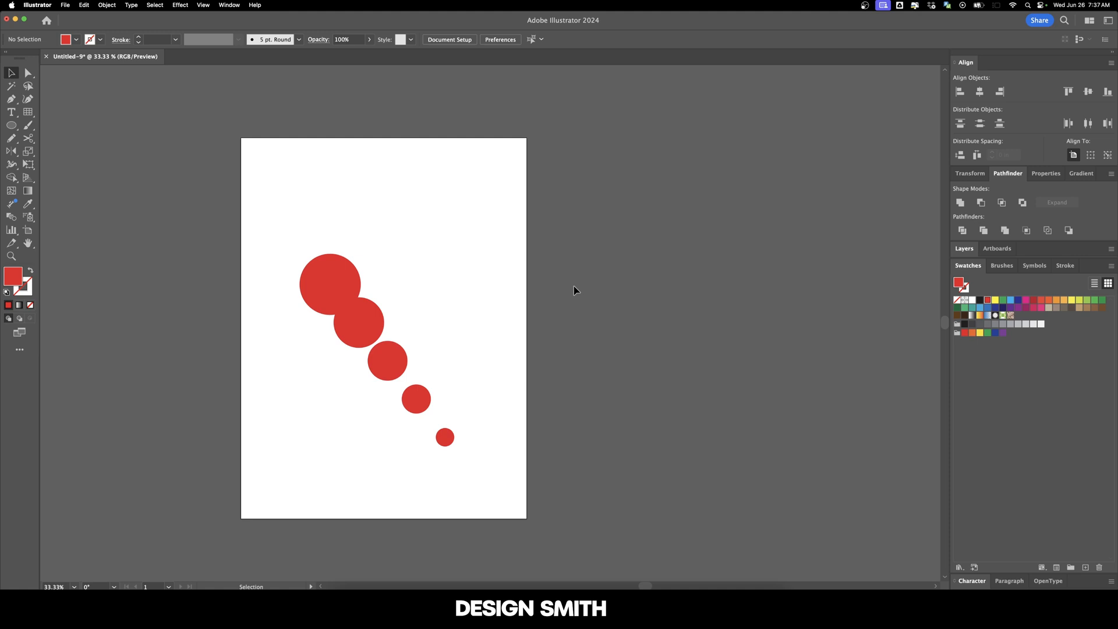
# Step: Draw a looping freehand Paintbrush stroke on the pasteboard right of the artboard
pyautogui.press('b')
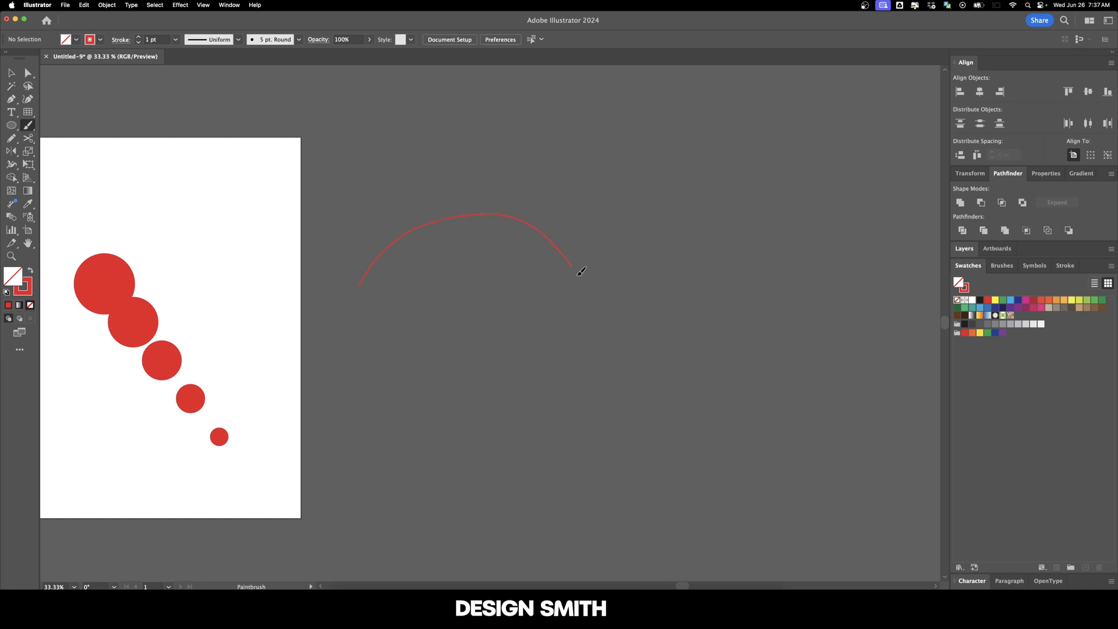
pyautogui.moveTo(578, 271); pyautogui.dragTo(466, 509)
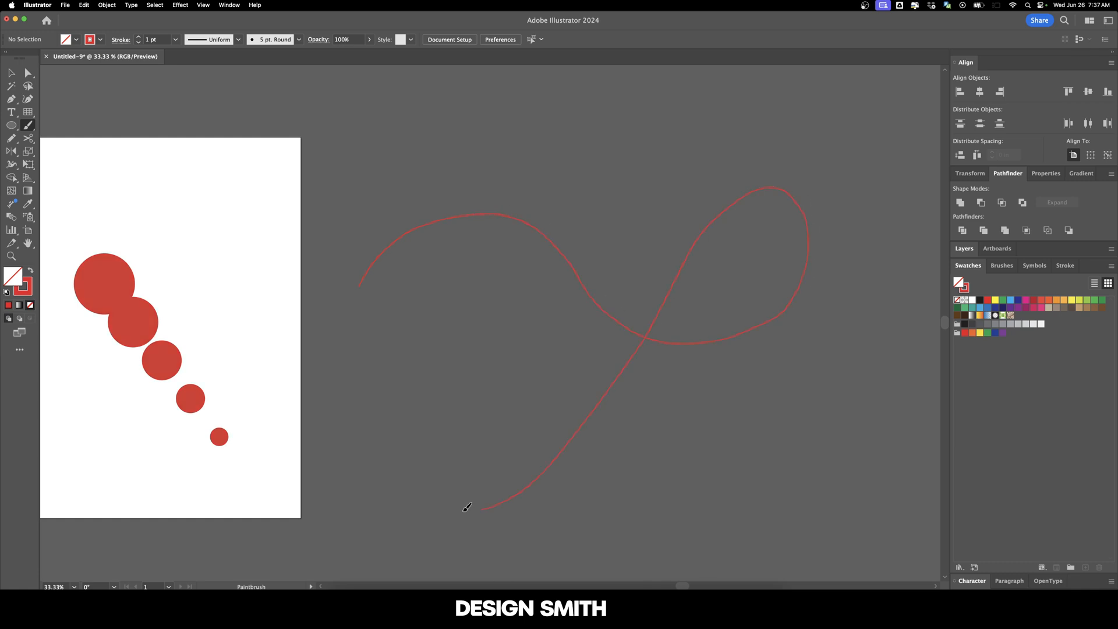
pyautogui.moveTo(467, 507); pyautogui.dragTo(867, 362)
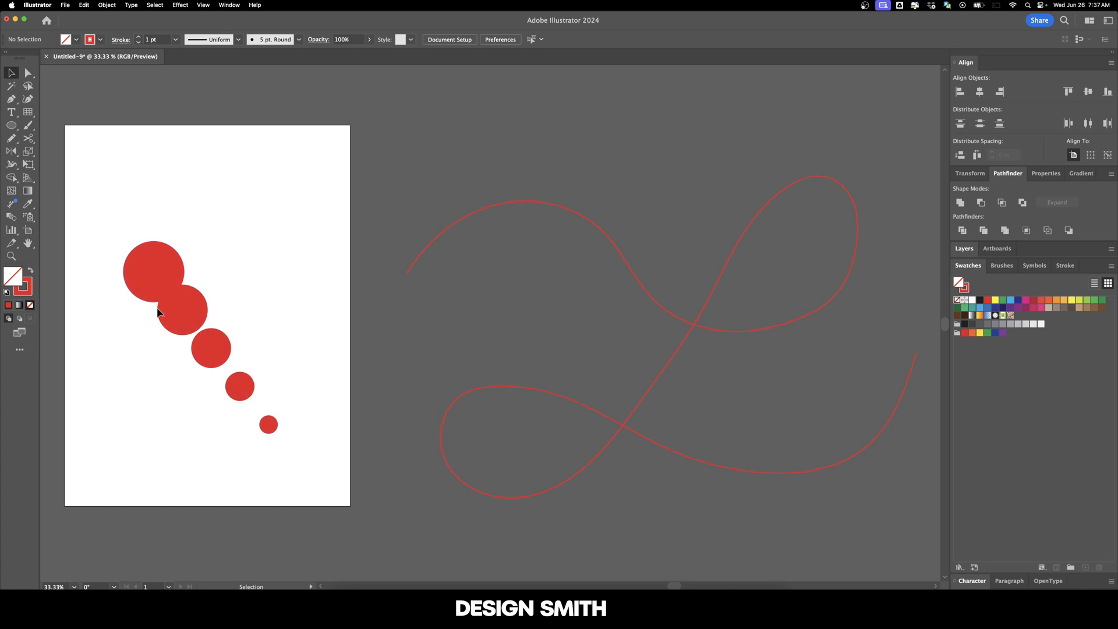
pyautogui.moveTo(628, 448)
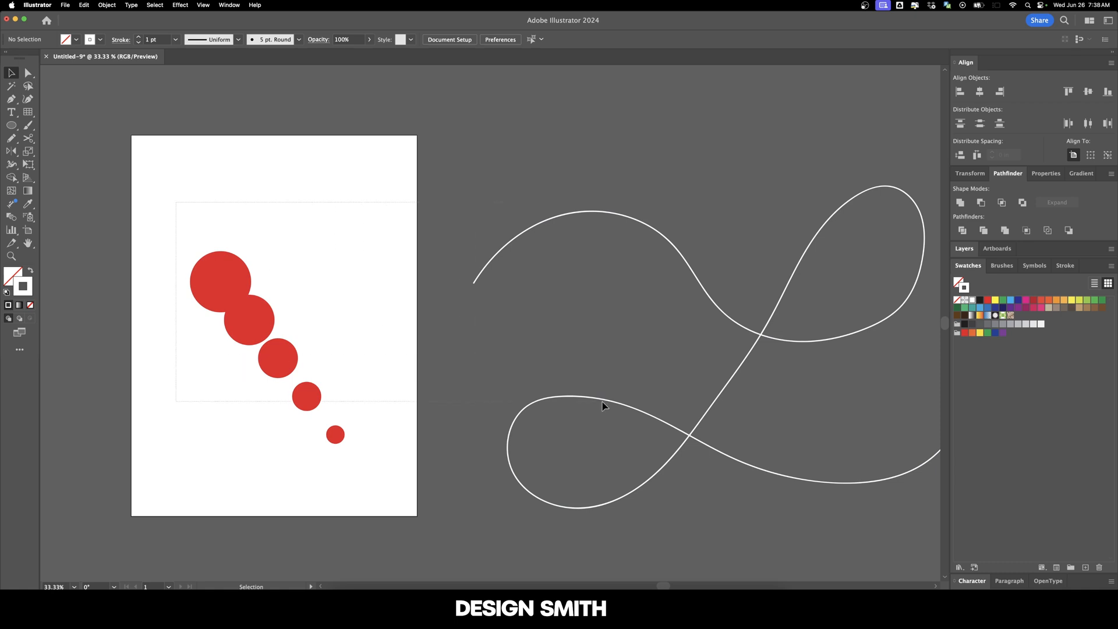
# Step: Select the blend and looping path, then apply Object > Blend > Replace Spine
pyautogui.click(106, 5)
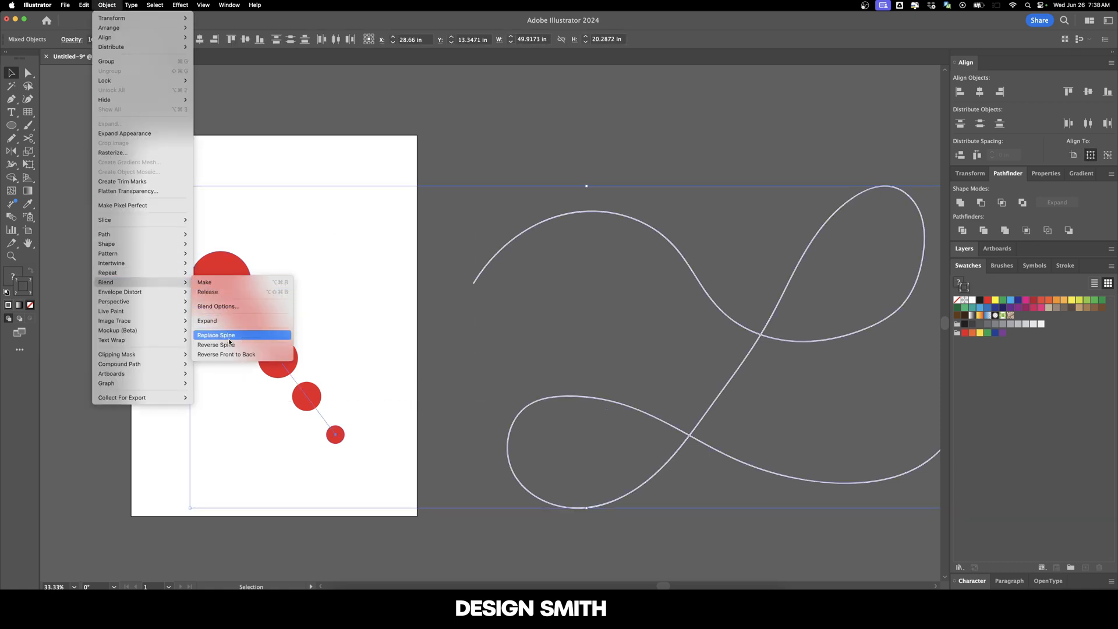
pyautogui.click(216, 336)
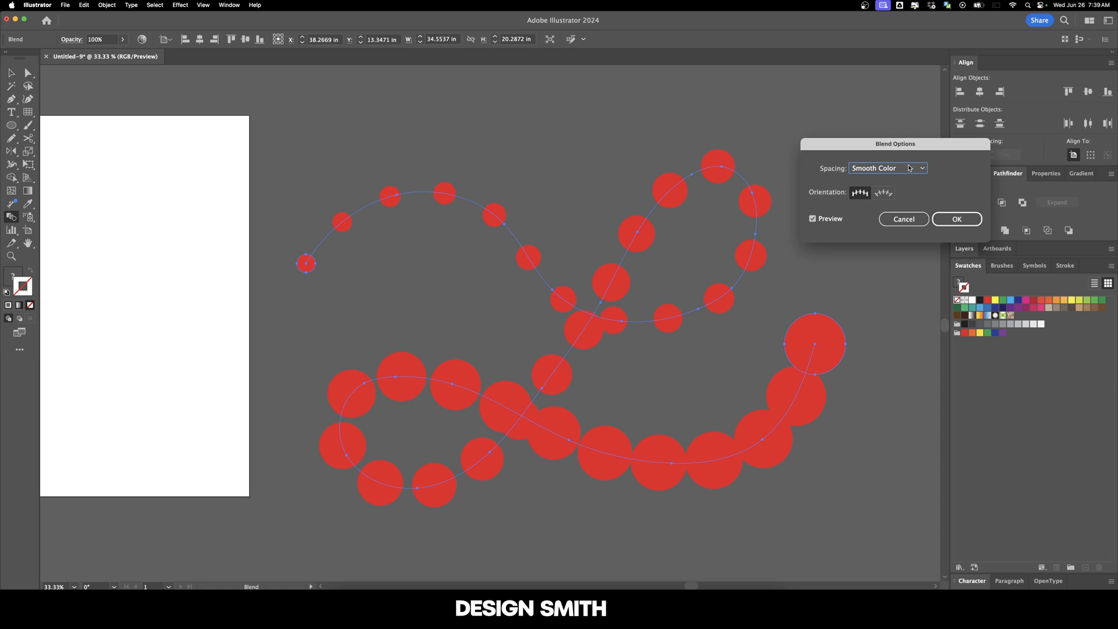
# Step: Set blend spacing to Specified Steps, trying 19, 60 and 20 before settling on 11
pyautogui.click(887, 168)
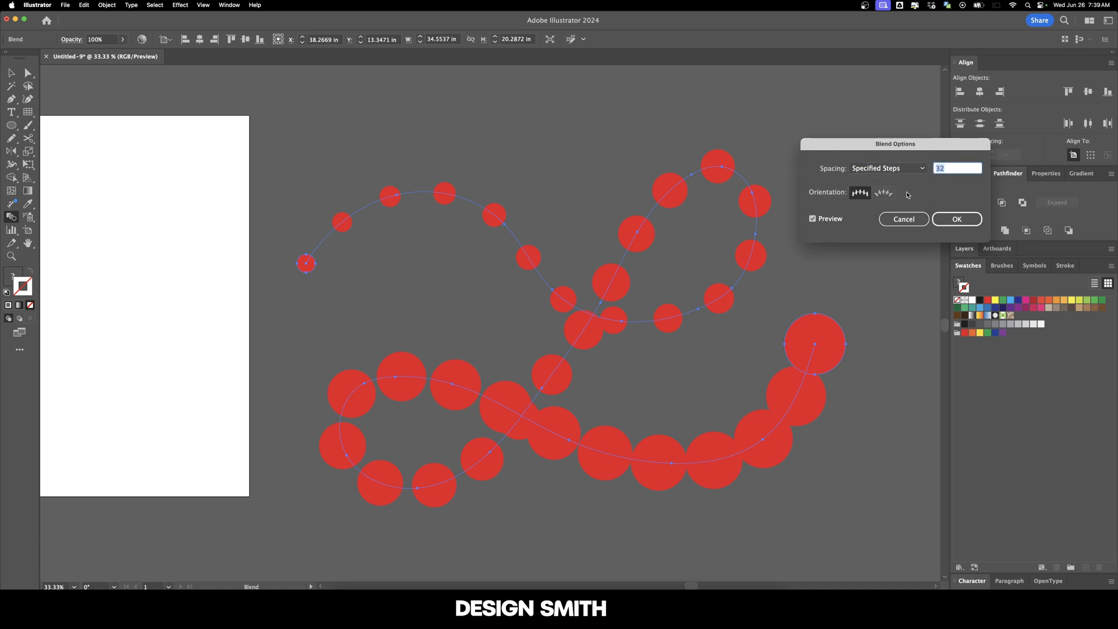
pyautogui.write('19')
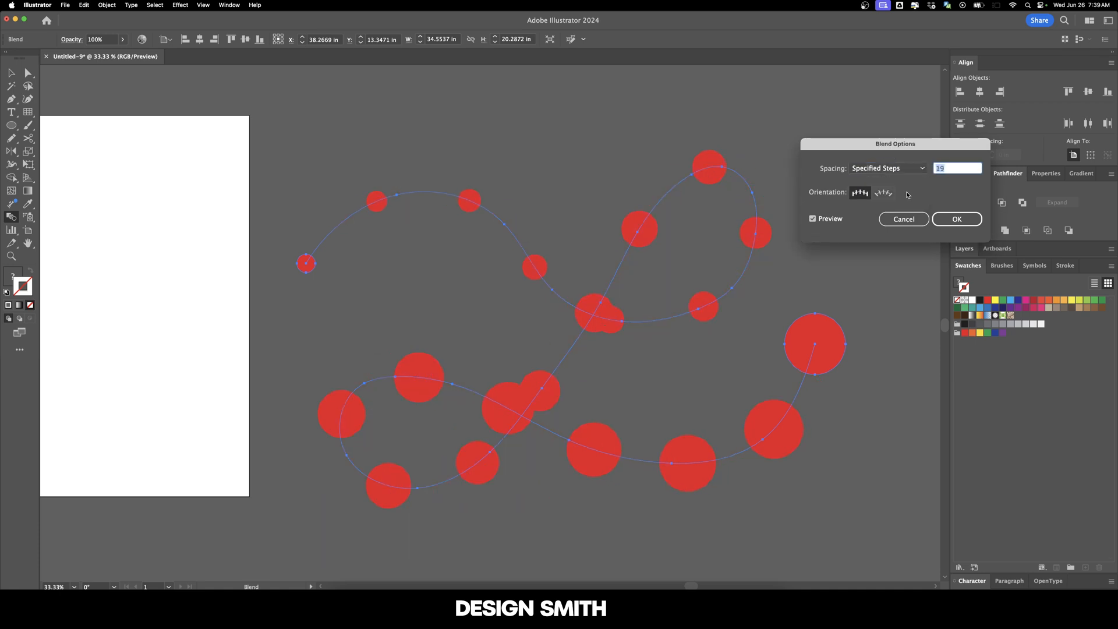
pyautogui.write('60')
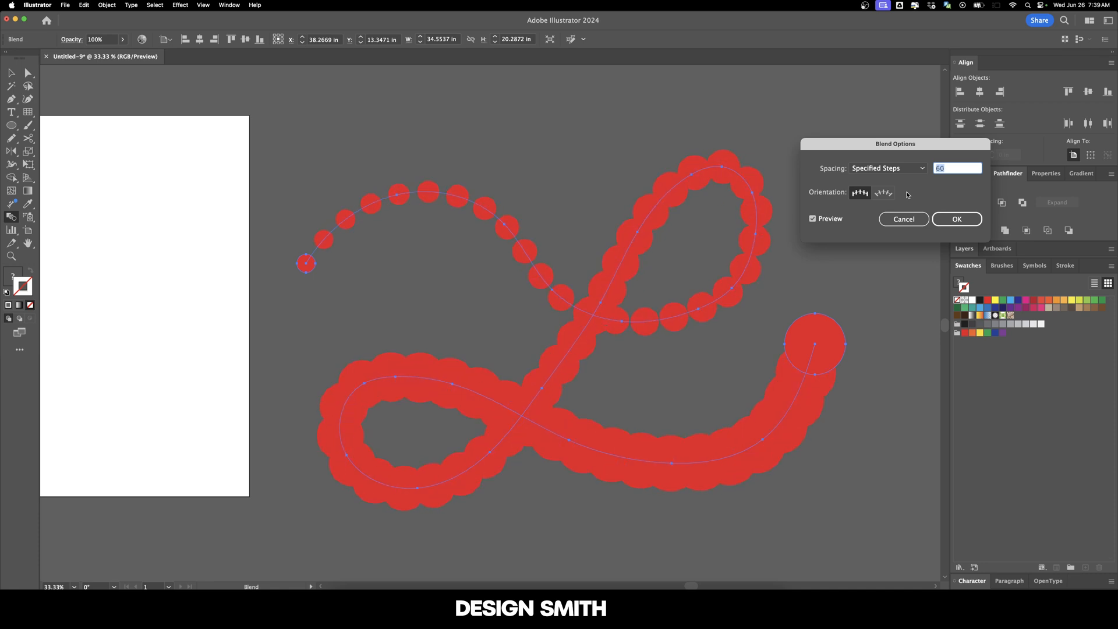
pyautogui.write('20')
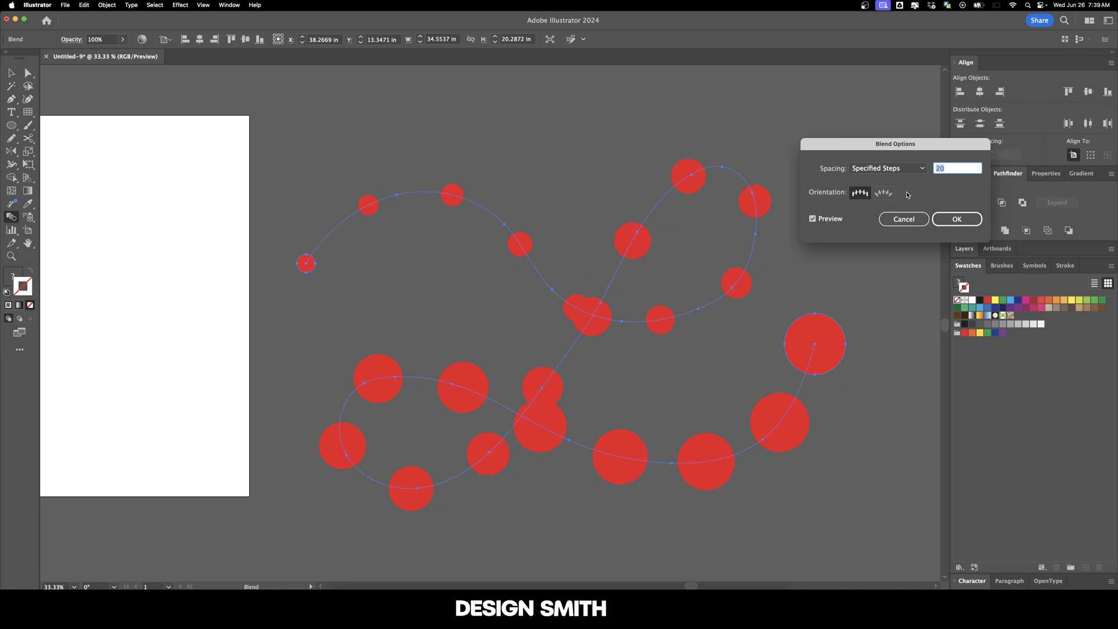
pyautogui.write('11')
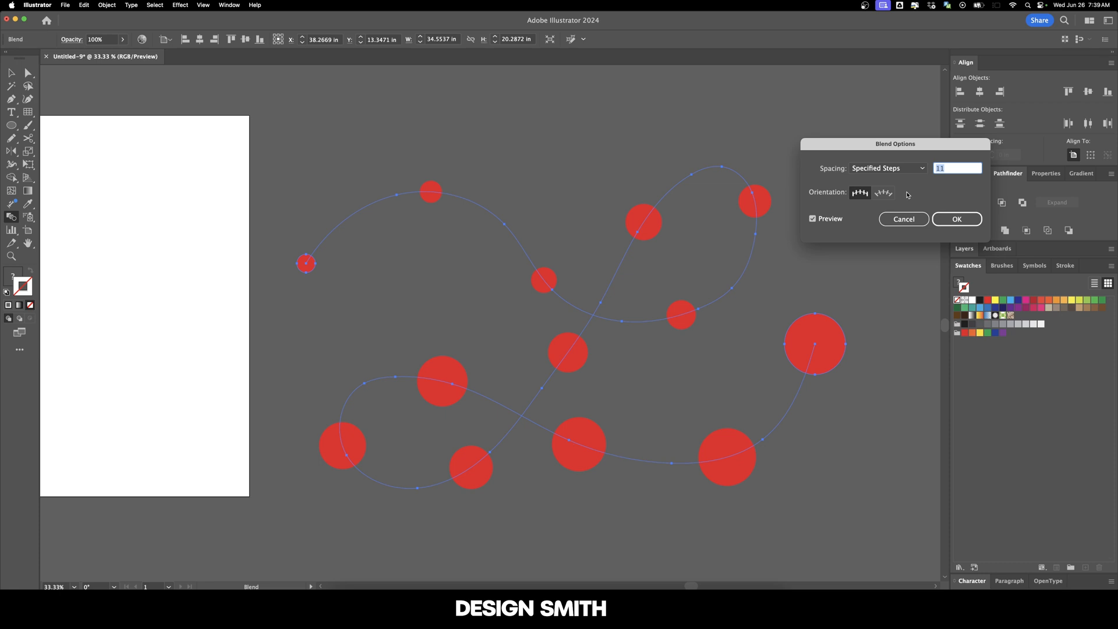
pyautogui.click(955, 219)
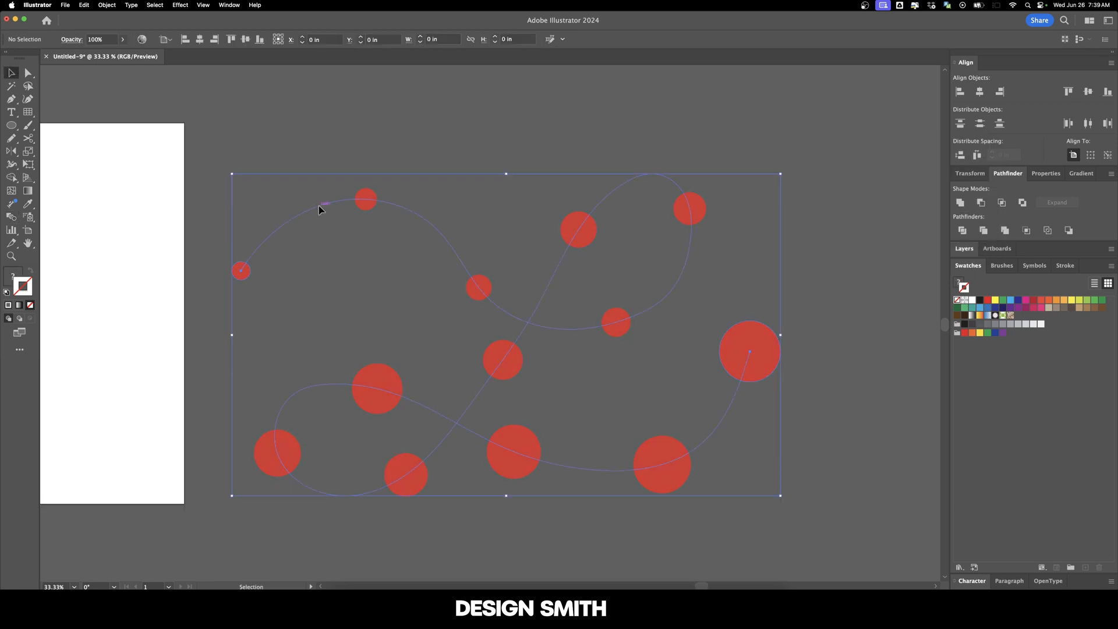
# Step: Select the smallest end circle of the blend and give it a yellow swatch
pyautogui.click(241, 271)
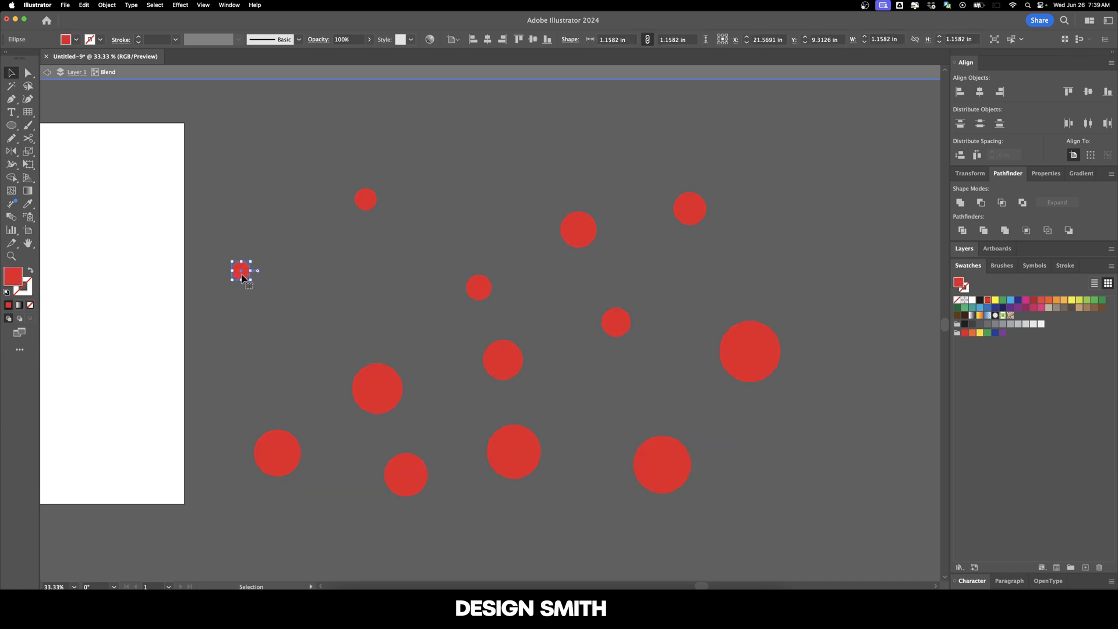
pyautogui.click(981, 333)
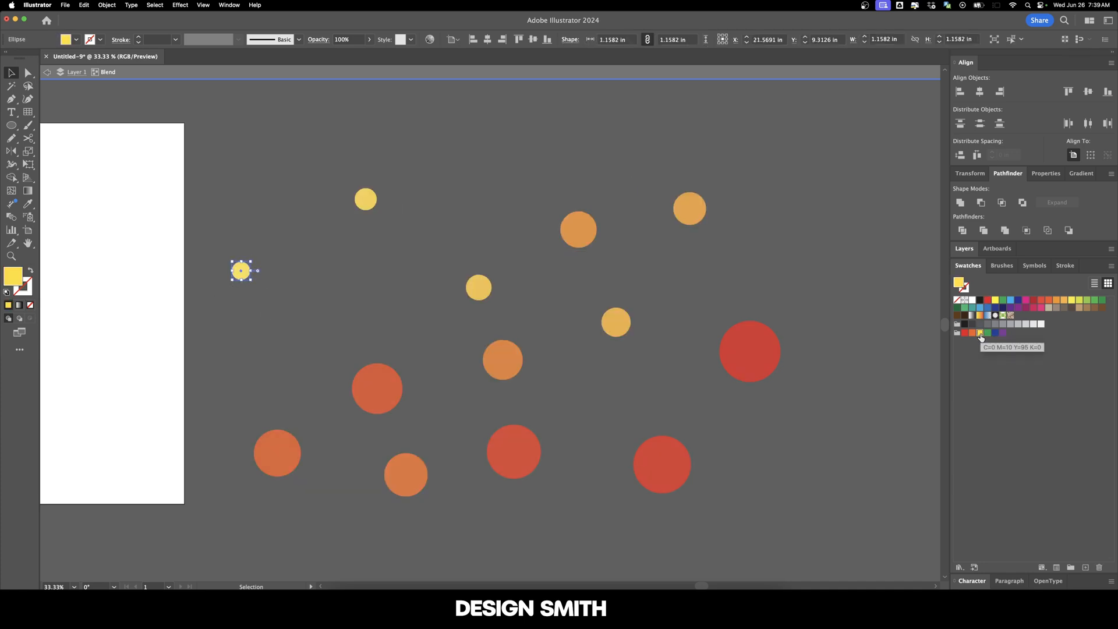
pyautogui.moveTo(513, 367)
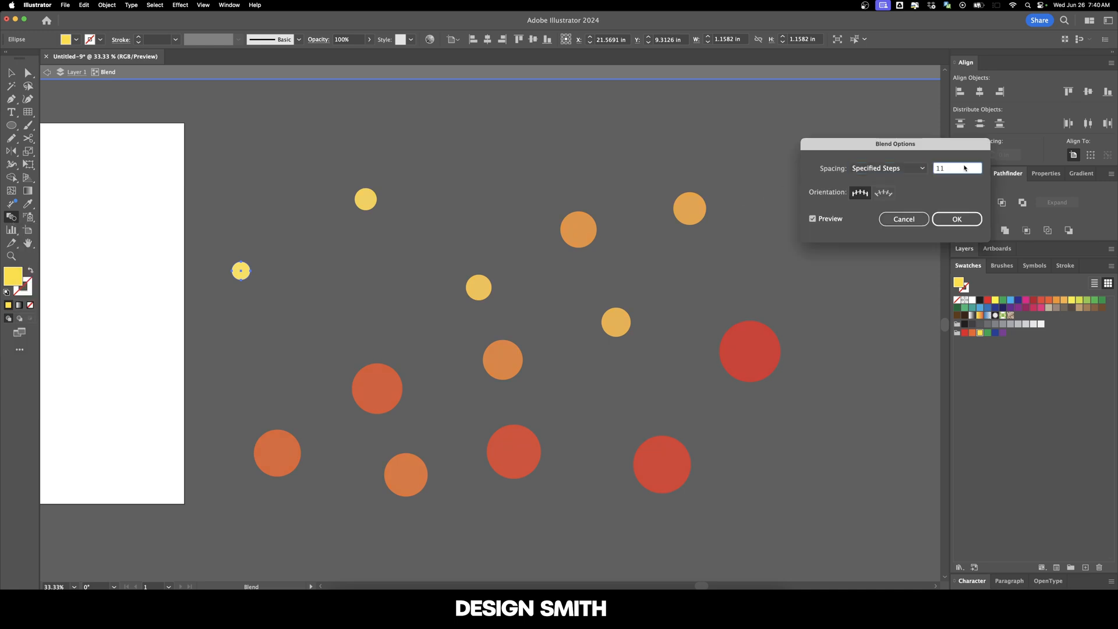
# Step: Change the blend's Specified Steps from 30 to 40 for a continuous chain
pyautogui.write('30')
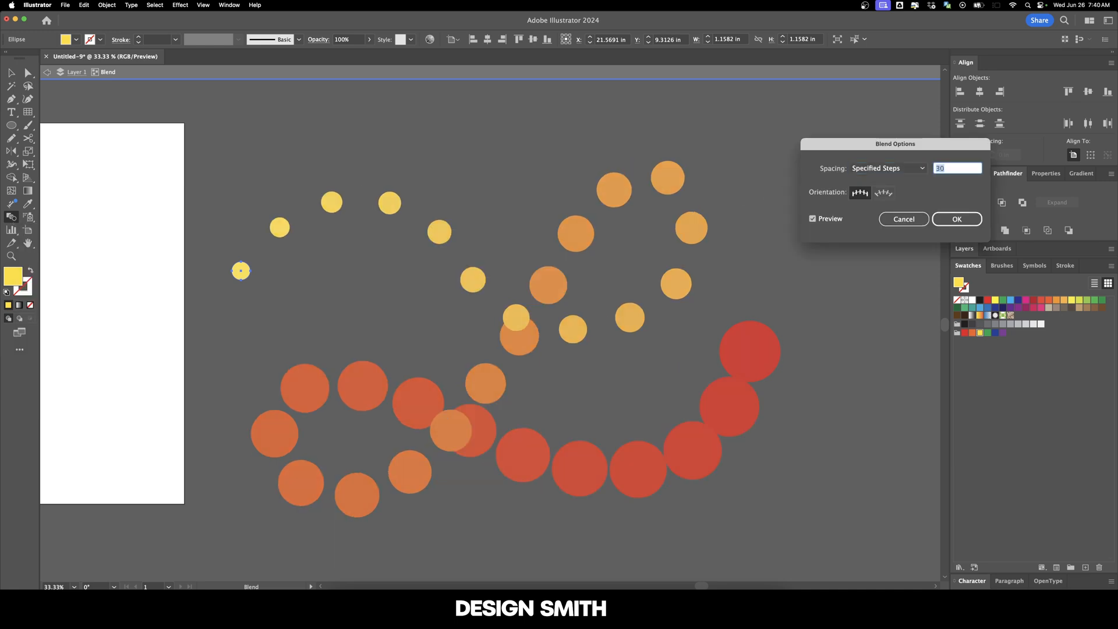
pyautogui.write('40')
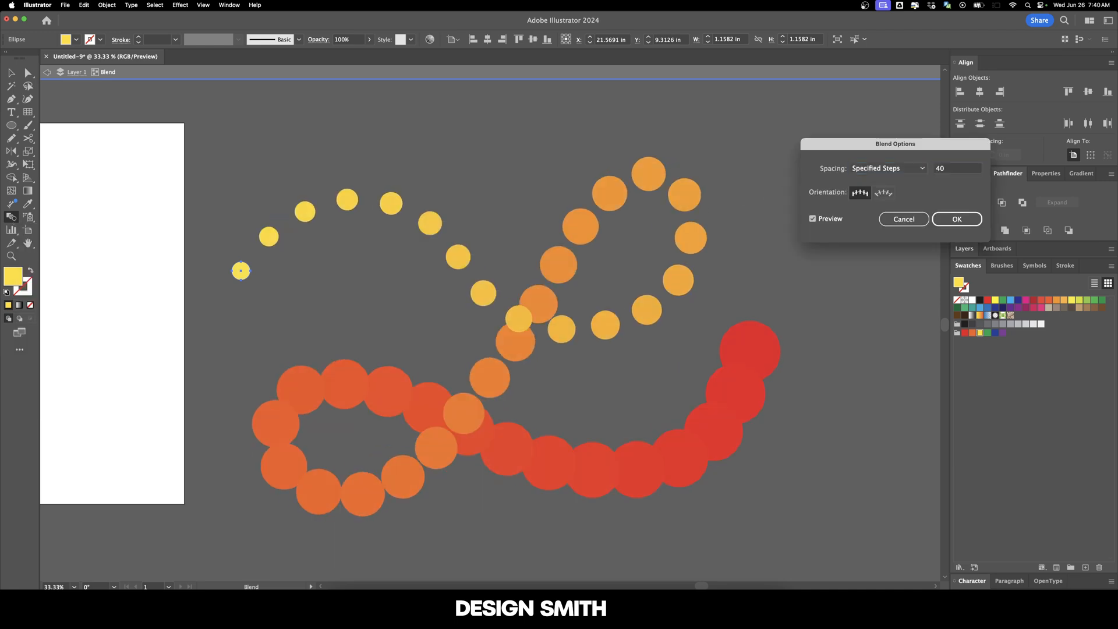
pyautogui.click(956, 219)
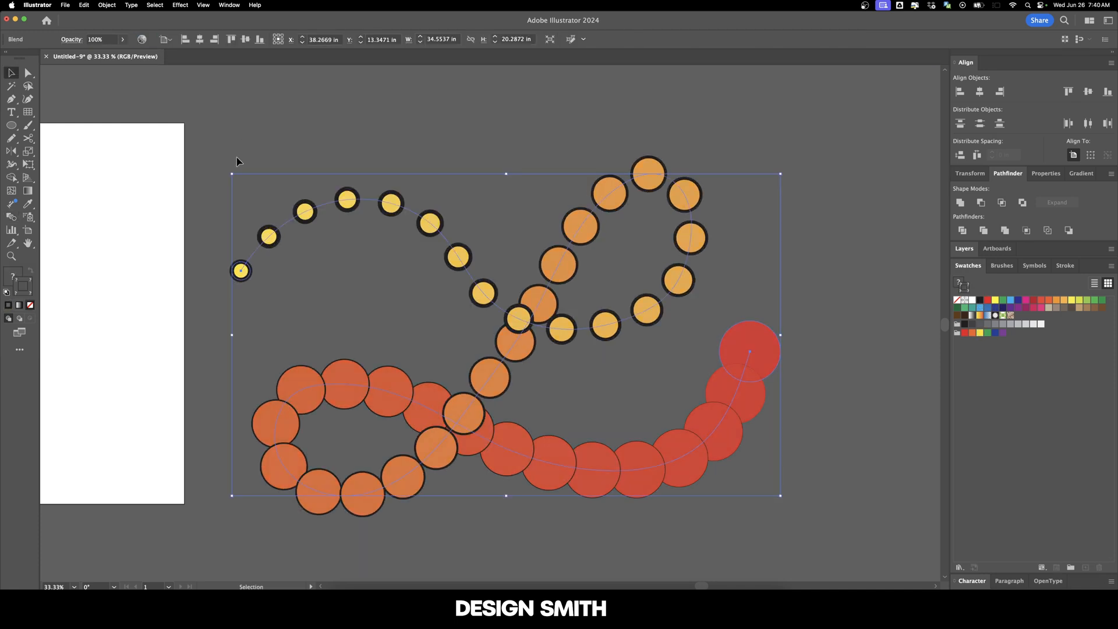
# Step: Apply Reverse Spine so red circles start the path, then Reverse Front to Back
pyautogui.click(106, 6)
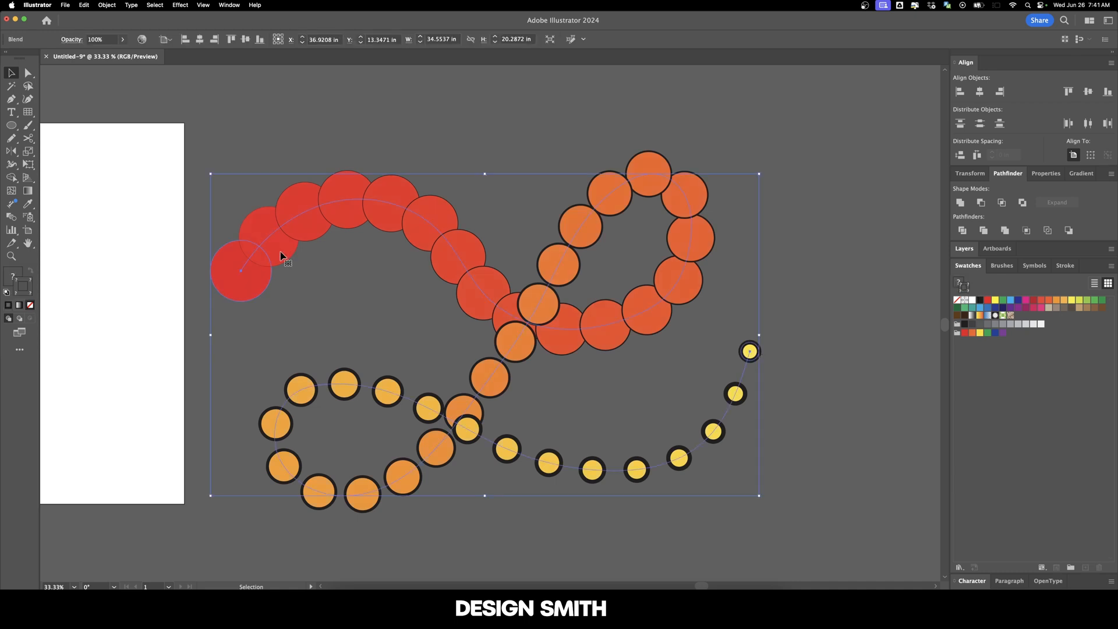
pyautogui.click(107, 5)
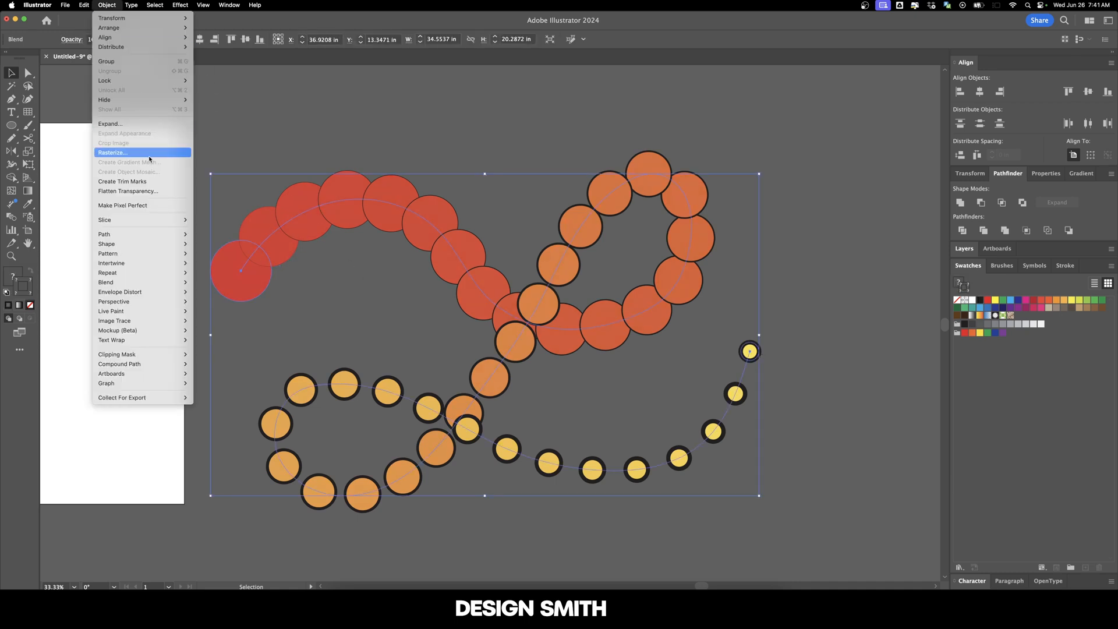
pyautogui.moveTo(105, 282)
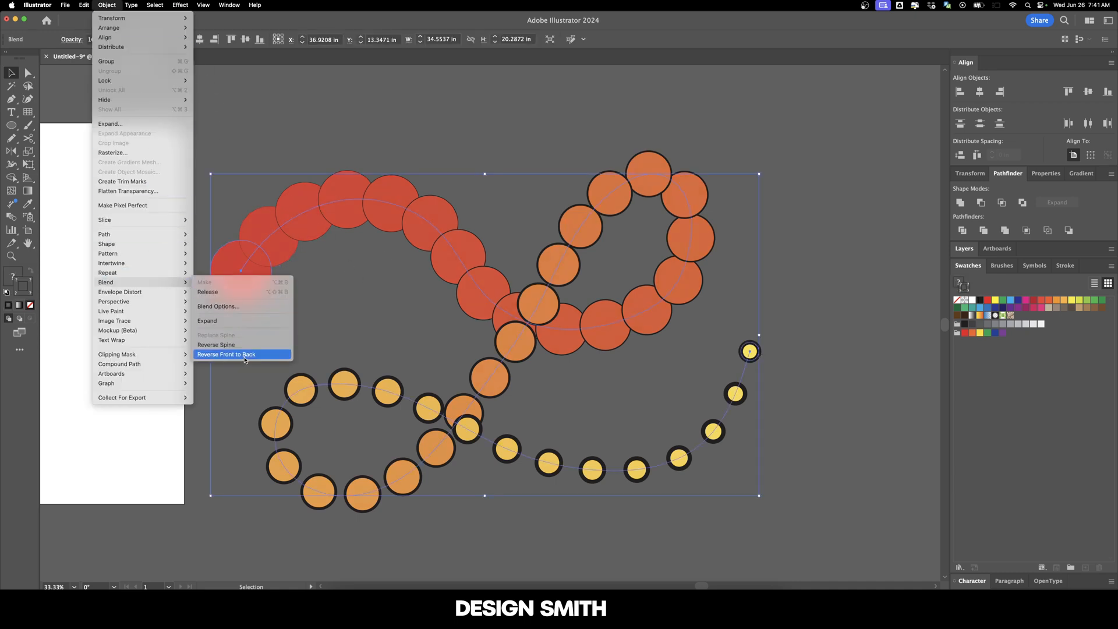
pyautogui.click(226, 354)
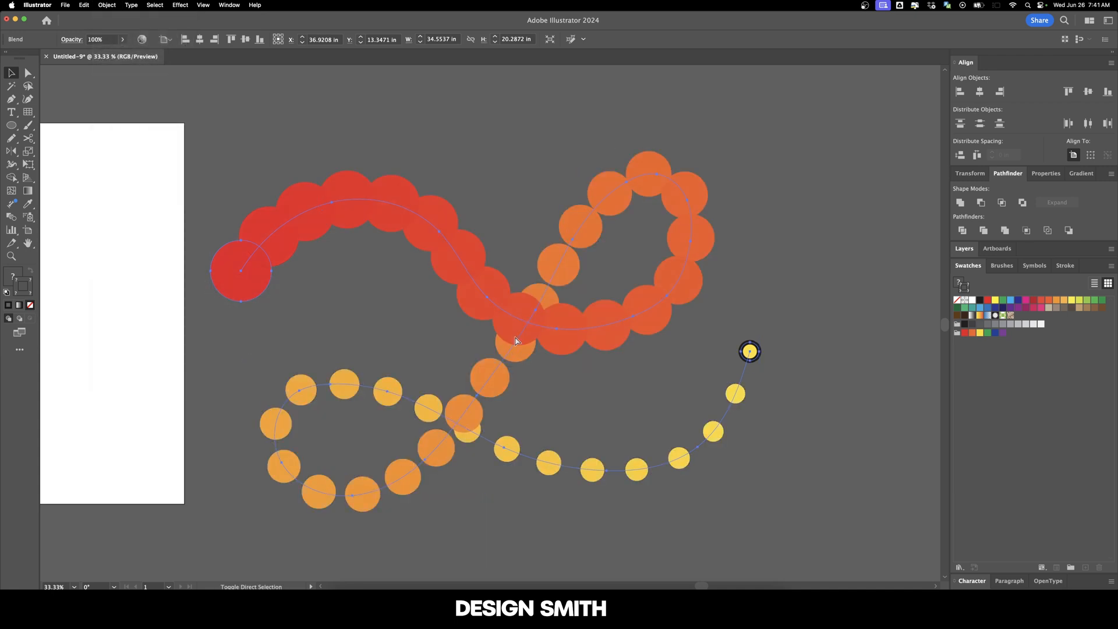
pyautogui.click(827, 313)
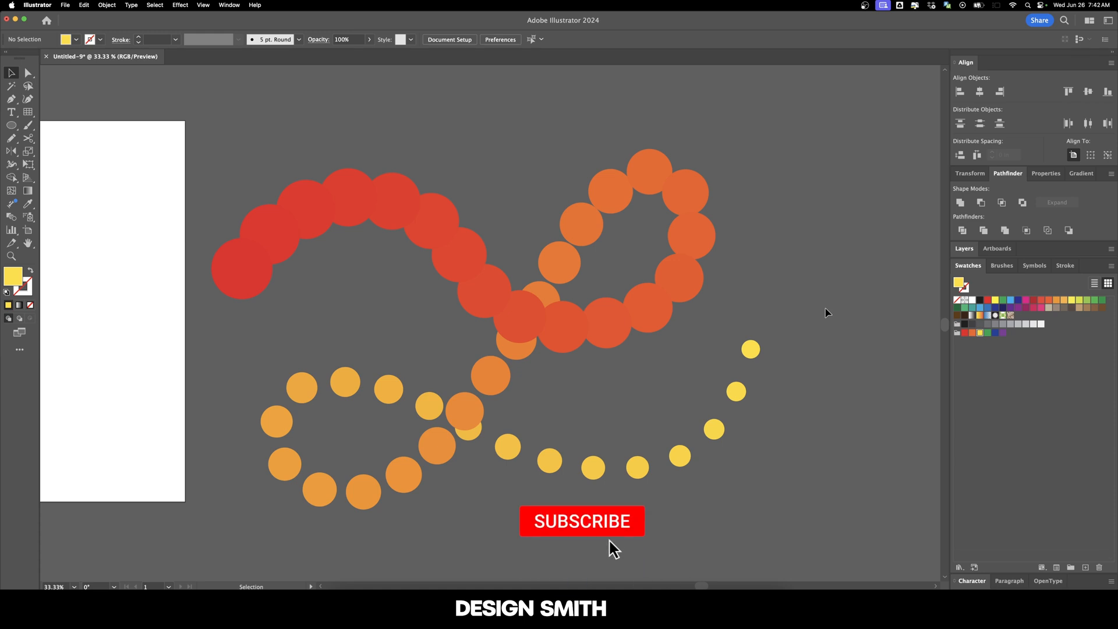
pyautogui.click(582, 520)
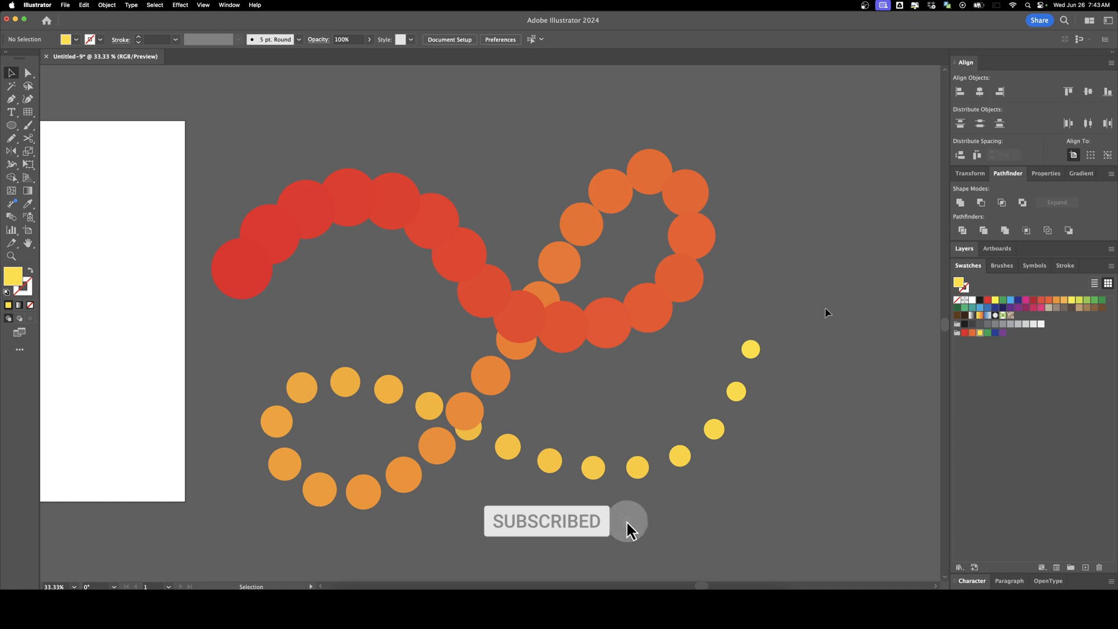